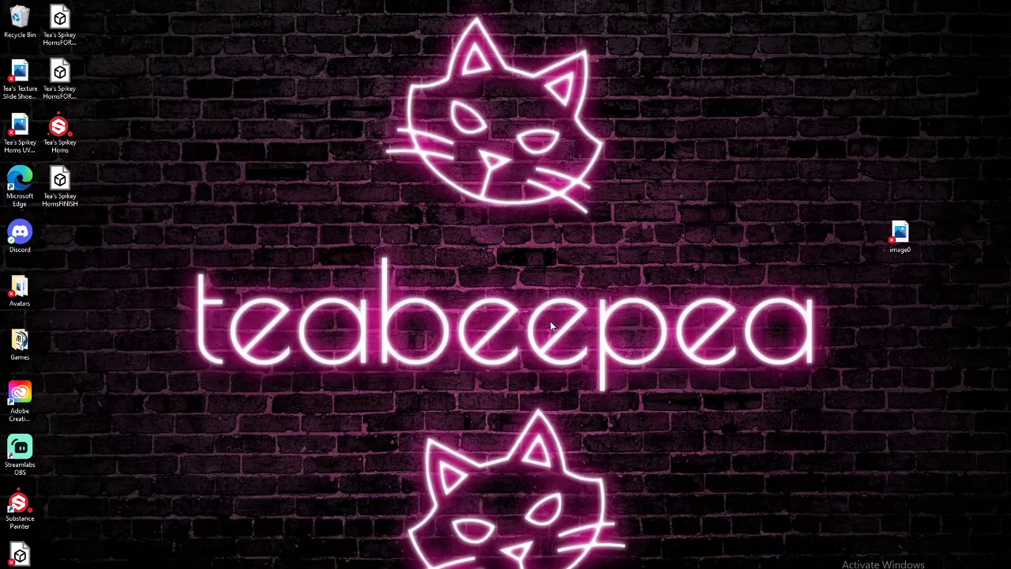
mouse_move(499, 148)
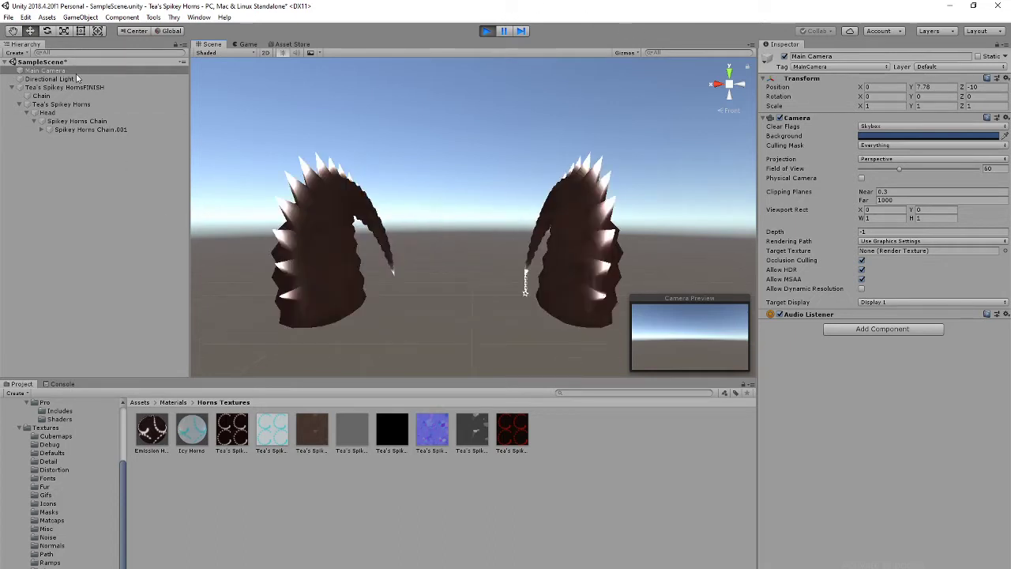
- Maximize the Scene view so the spiky horns and chain fill the editor window
click(65, 87)
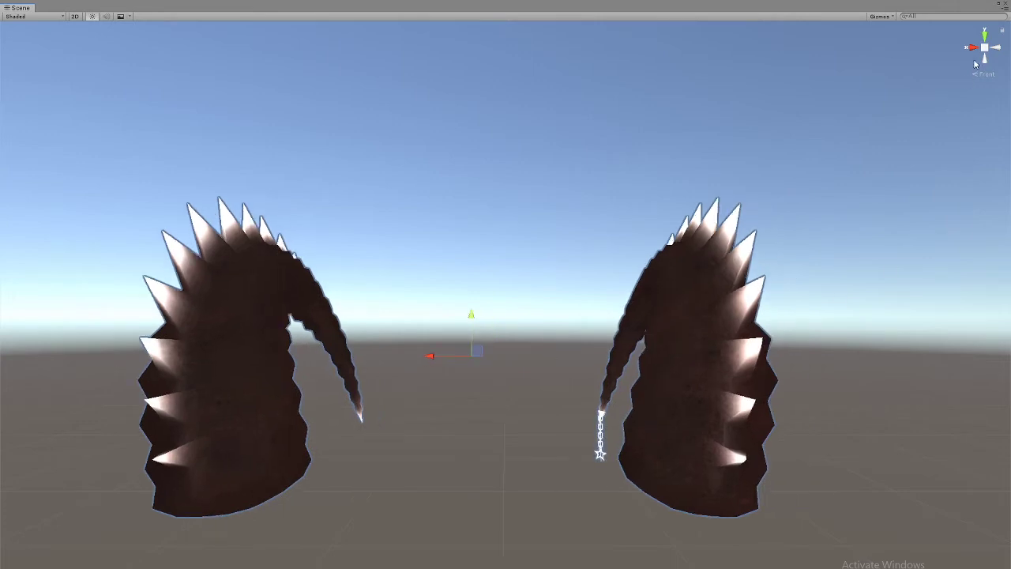
- Orbit around the horns to view the red-tinted spikes and dangling chain from another side
drag(474, 316, 552, 300)
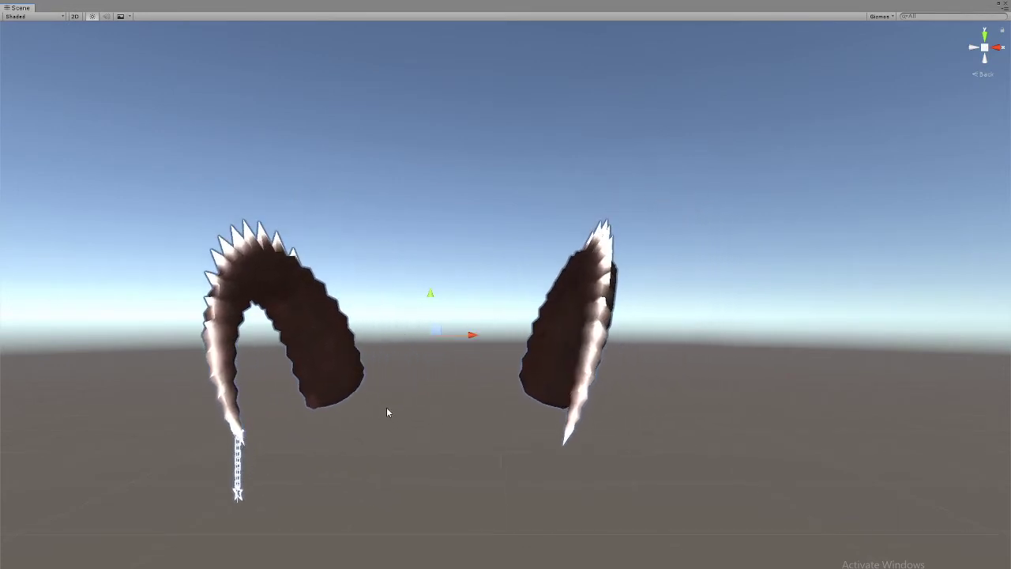
click(1000, 48)
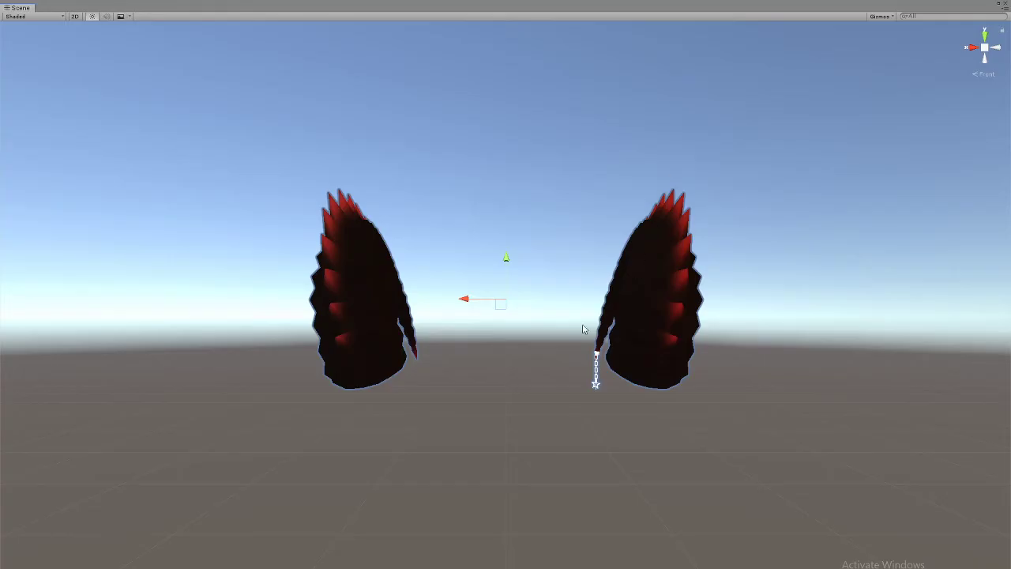
mouse_move(755, 238)
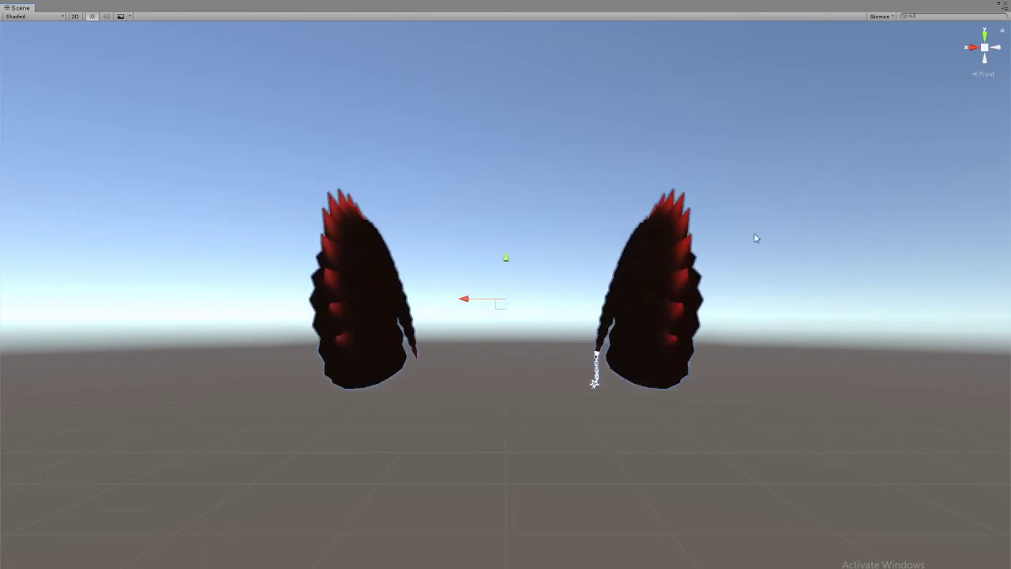